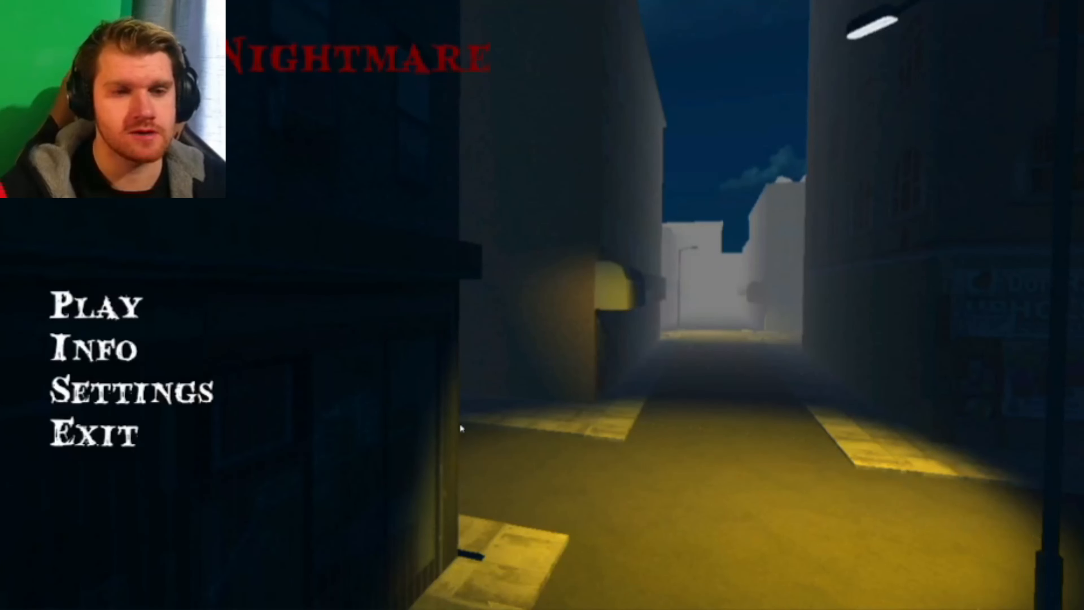
Start a new Worst Nightmare playthrough from the title menu's Play button.
click(97, 306)
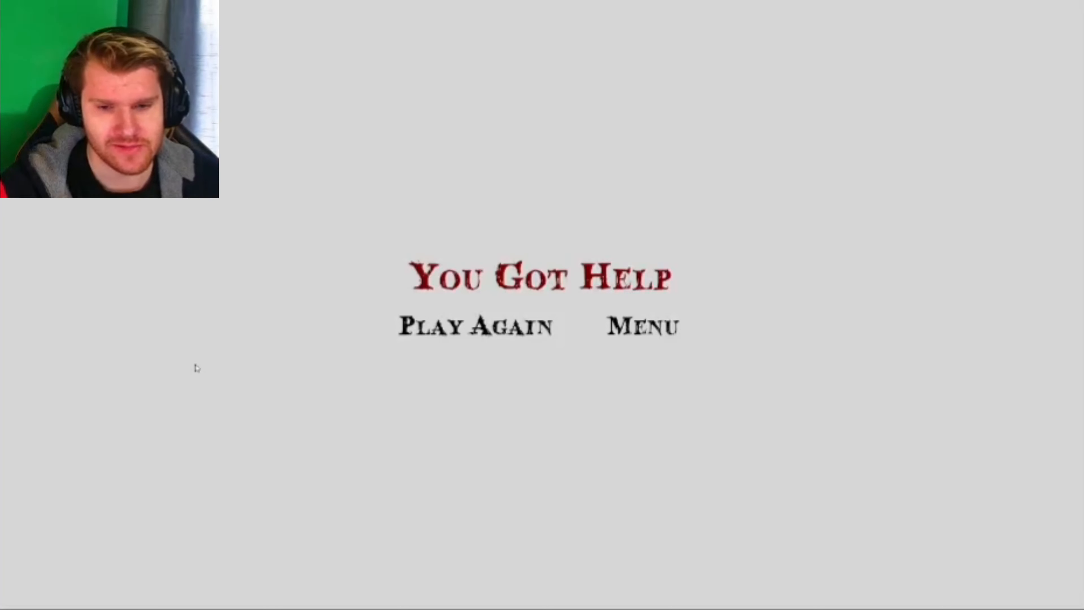
Return to the Worst Nightmare title menu from the You Got Help ending screen.
click(641, 326)
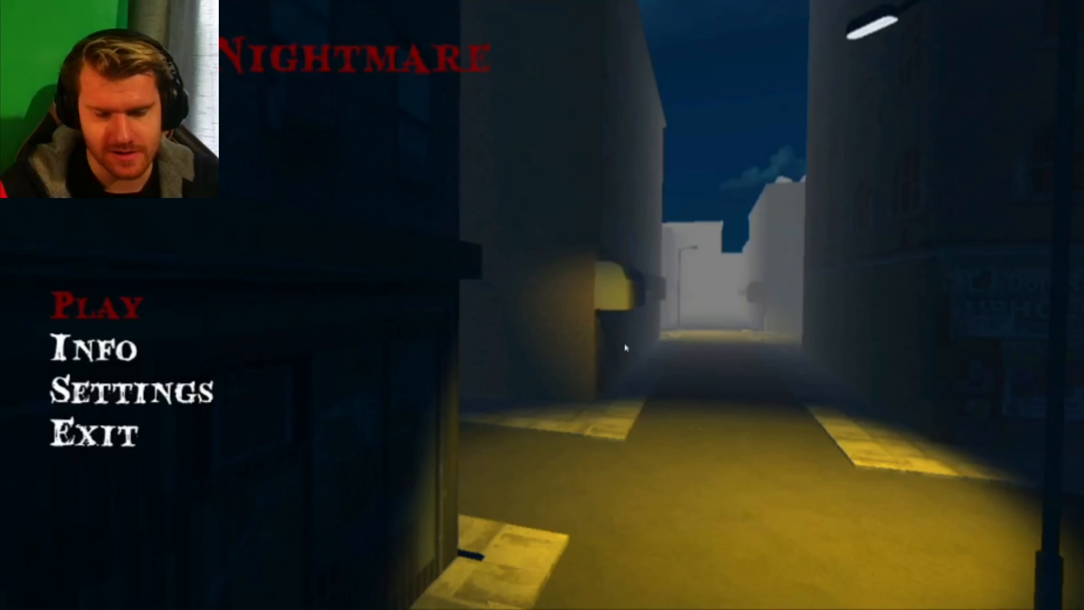
mouse_move(569, 391)
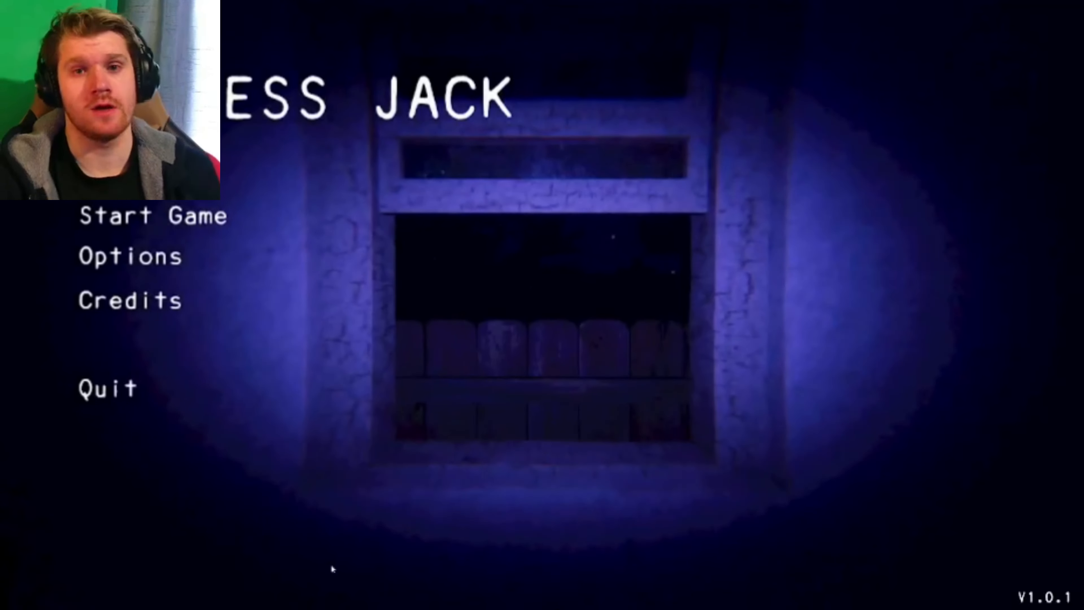
Begin a new Eyeless Jack game and walk forward to the wooden table facing the doorway.
click(152, 216)
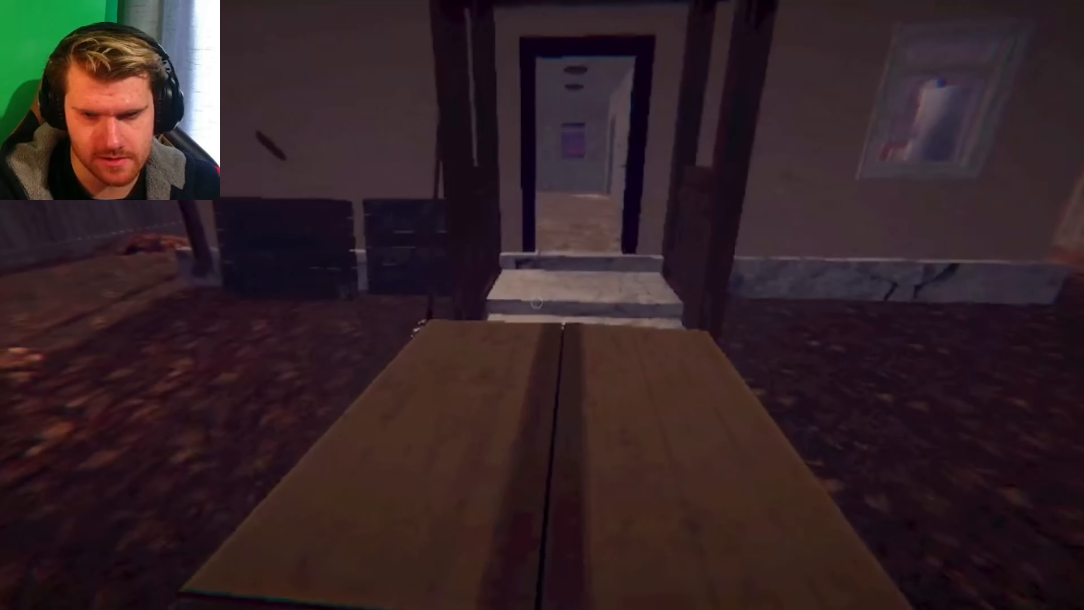
key(w)
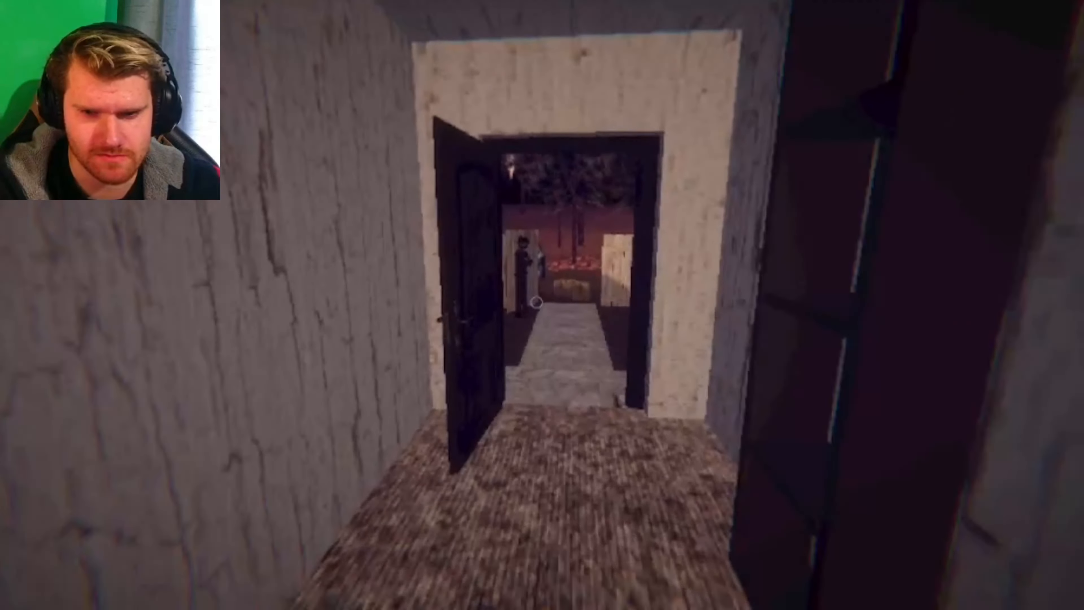
key(w)
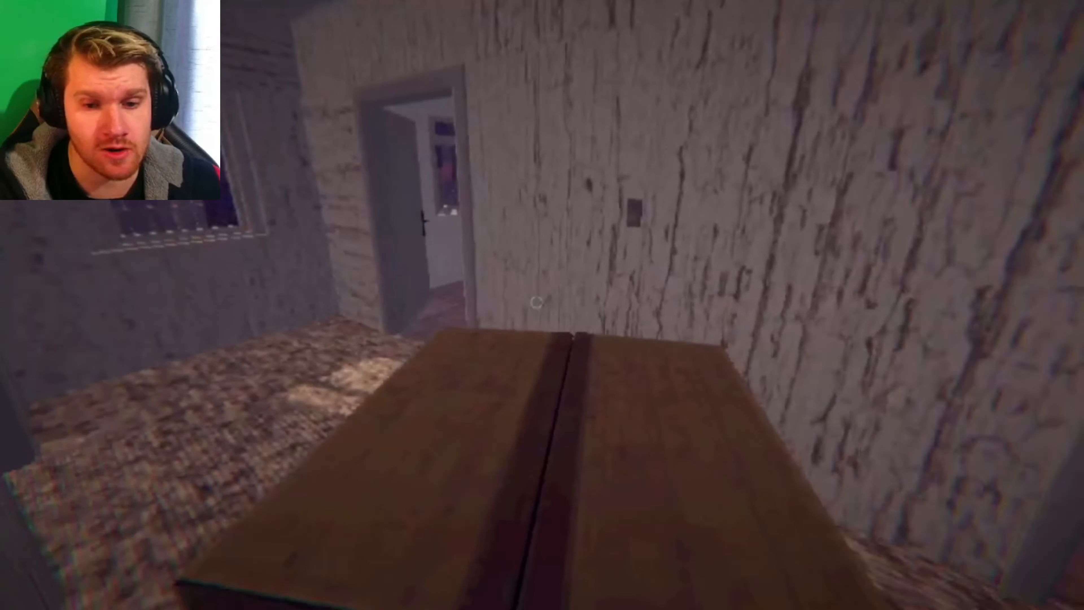
mouse_move(541, 305)
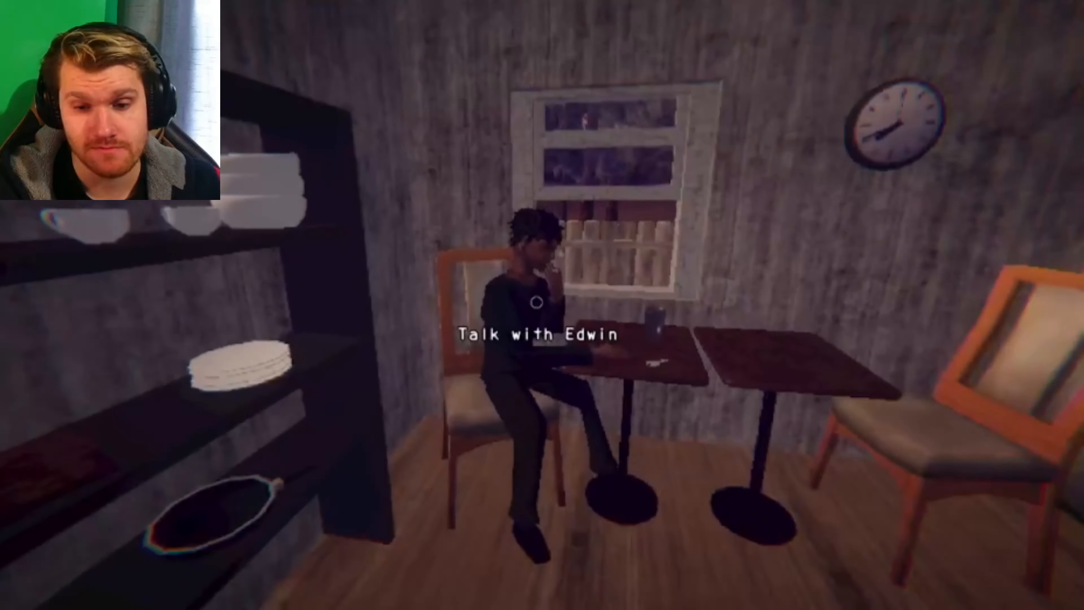
Use the 'Talk with Edwin' prompt at the small table by the window.
click(543, 302)
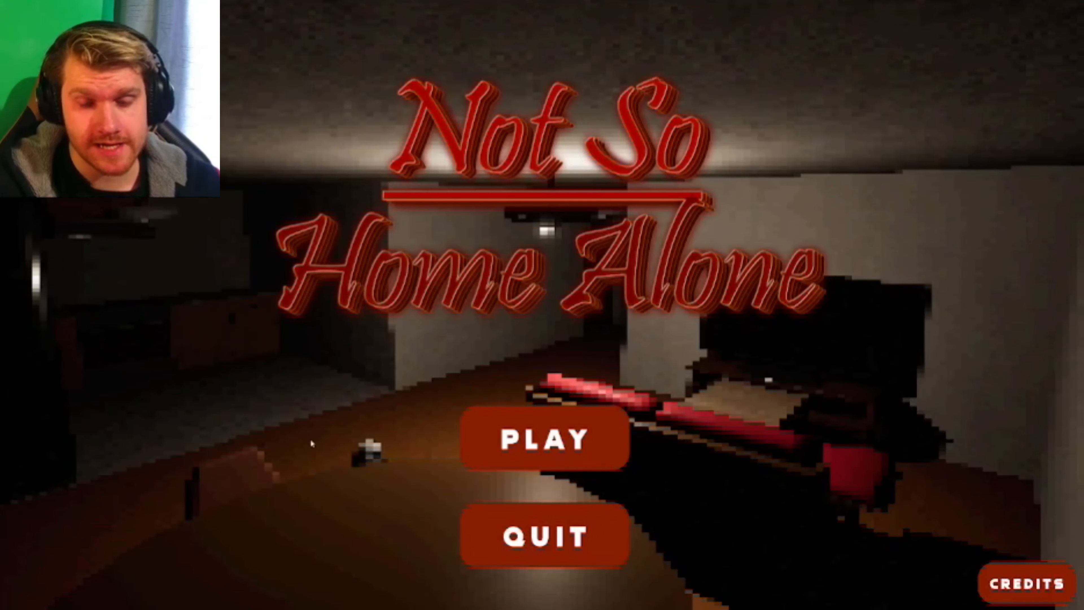
Start Not So Home Alone from its title screen's PLAY button.
click(543, 440)
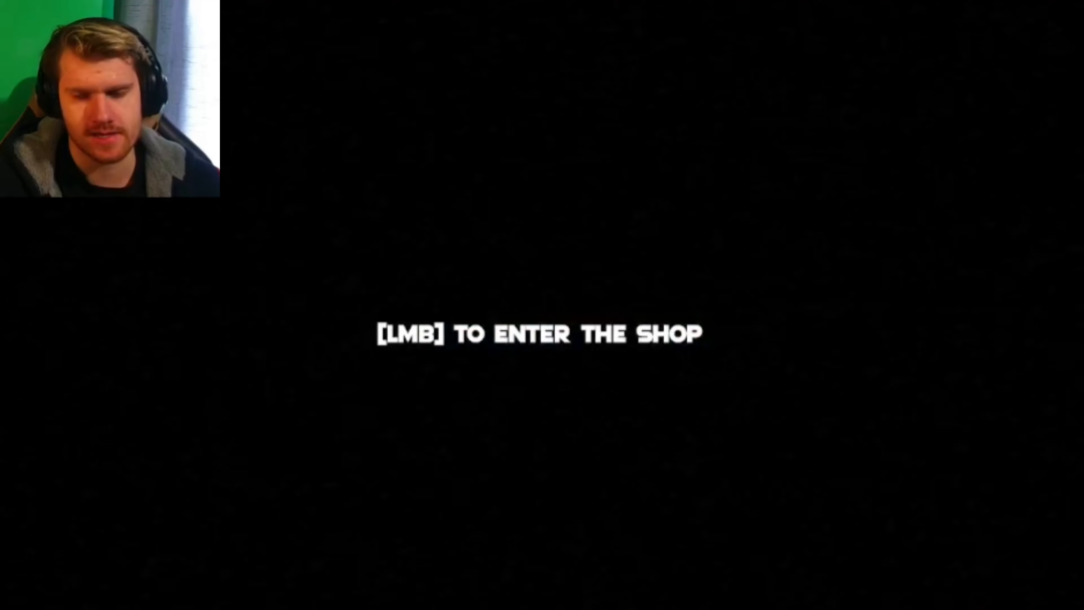
Enter the shop and walk the aisles past the stocked shelves.
click(542, 334)
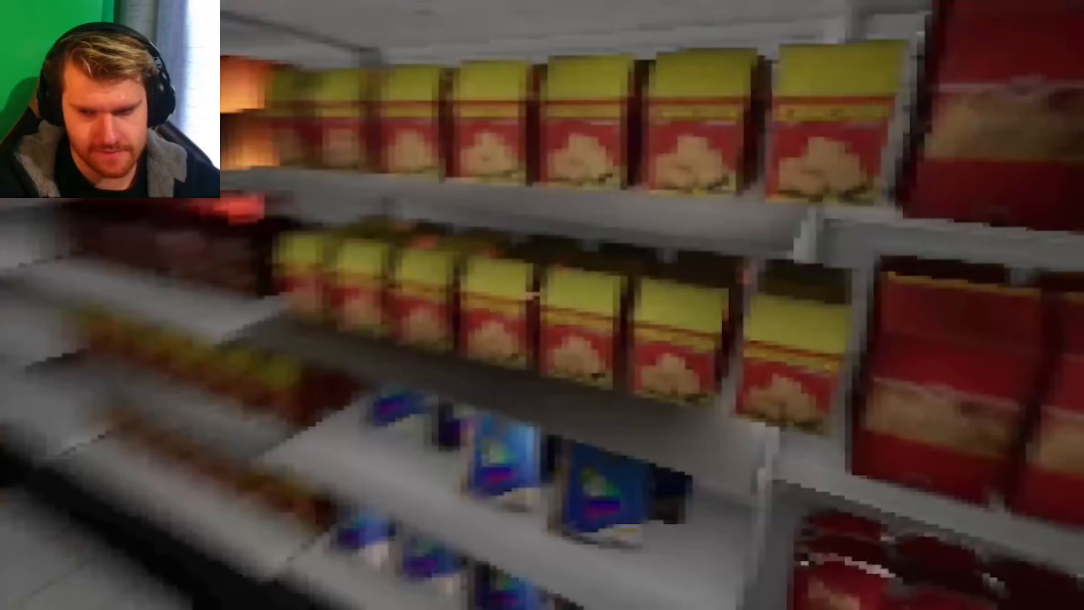
mouse_move(542, 305)
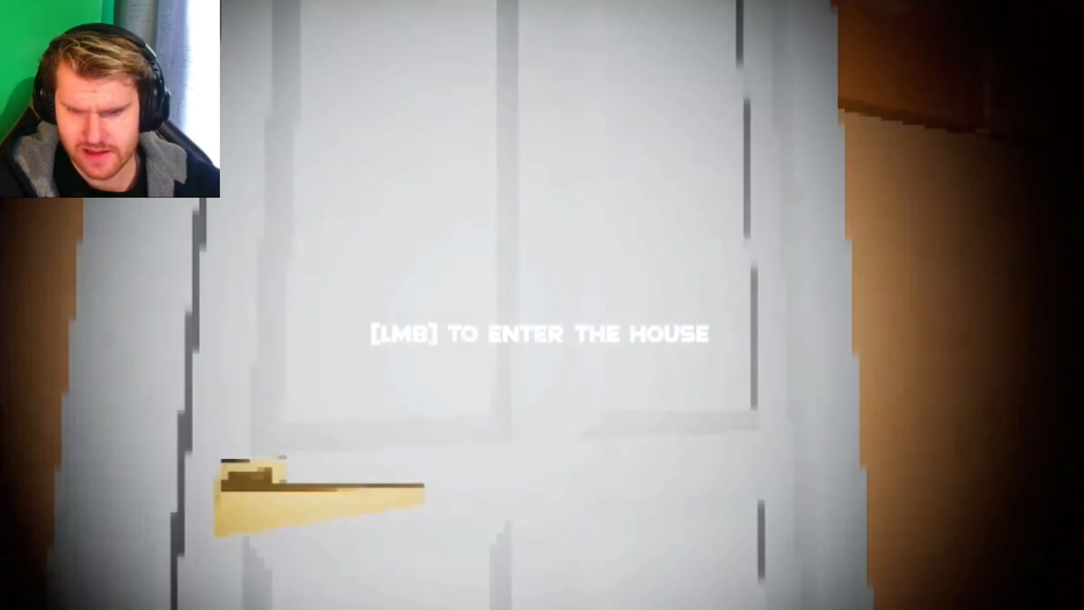
click(542, 332)
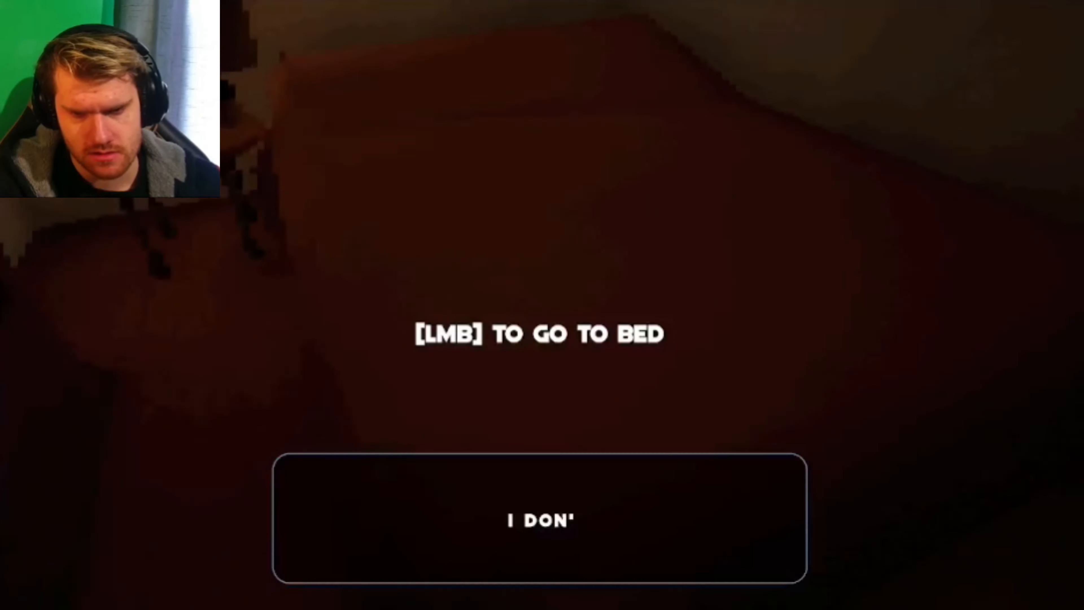
Get into bed for the night, then head for the dark doorway.
click(542, 332)
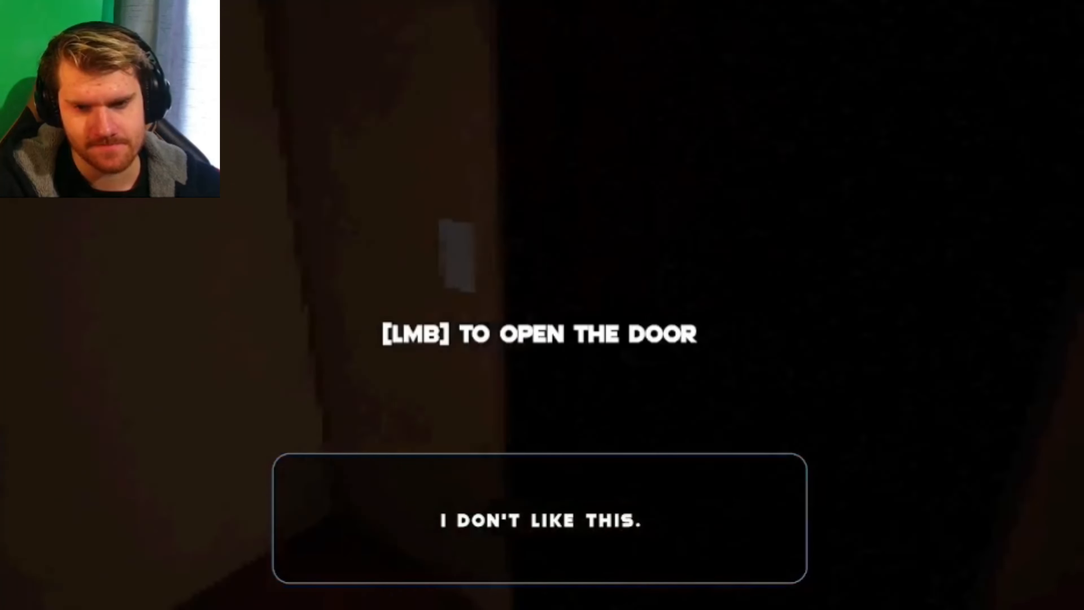
Open the door, switch the room light on then off, reaching the Monster Got You bad ending.
click(541, 333)
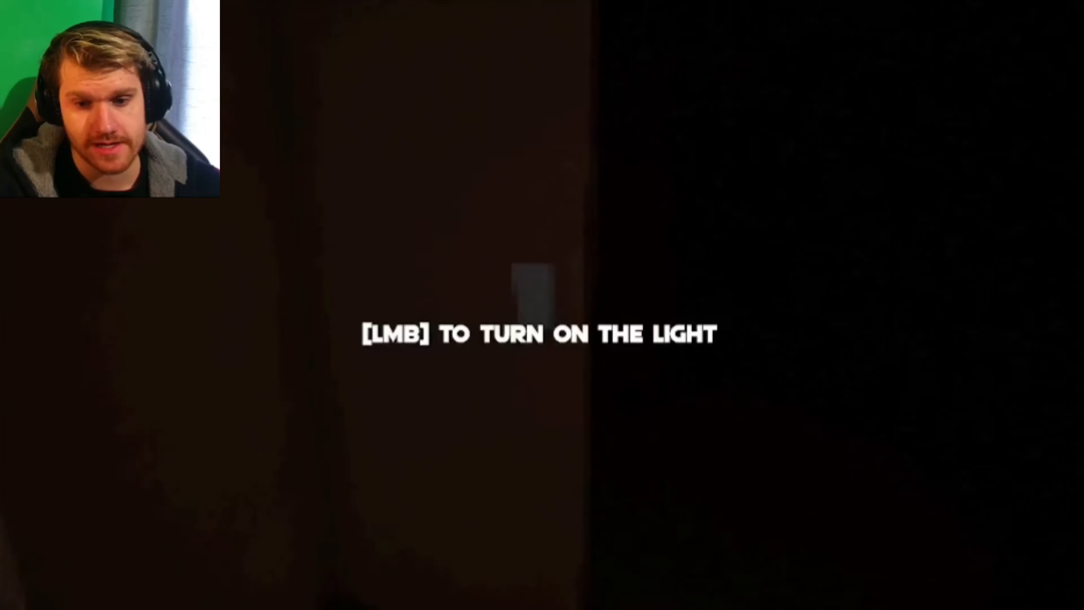
click(542, 305)
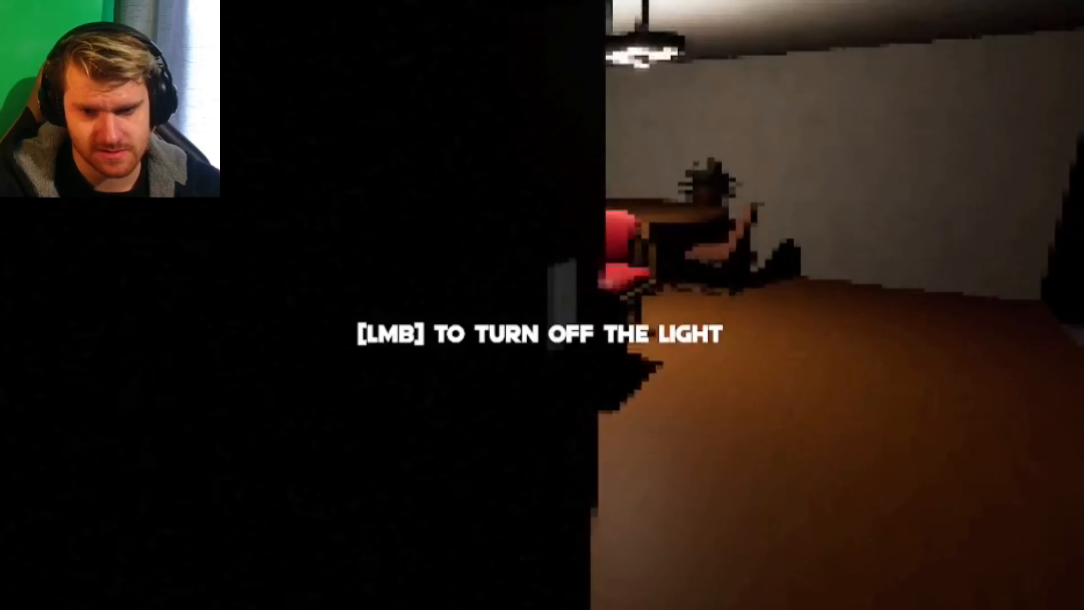
click(542, 336)
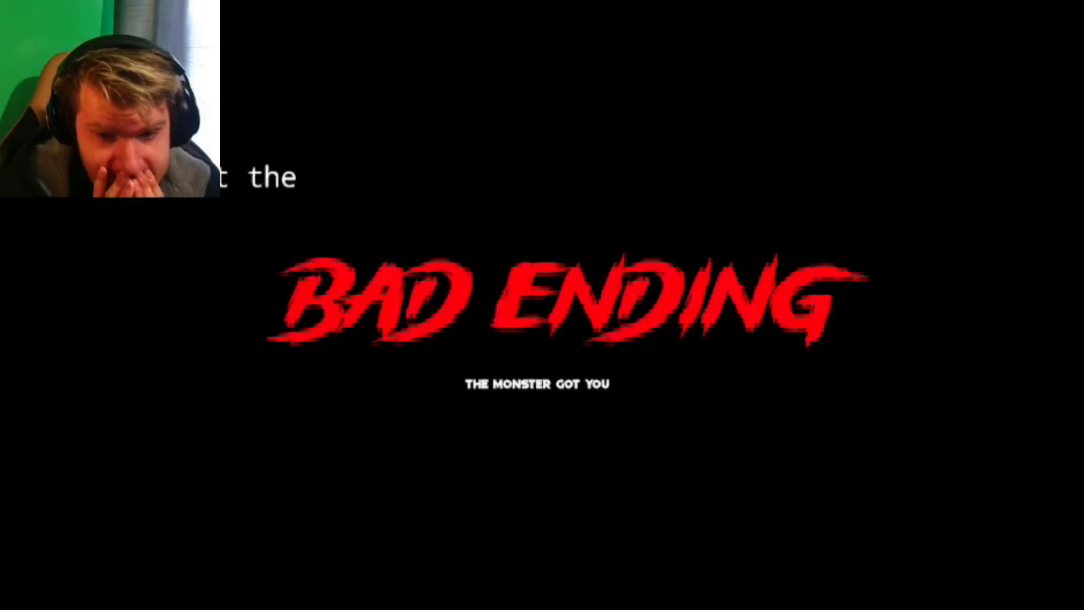